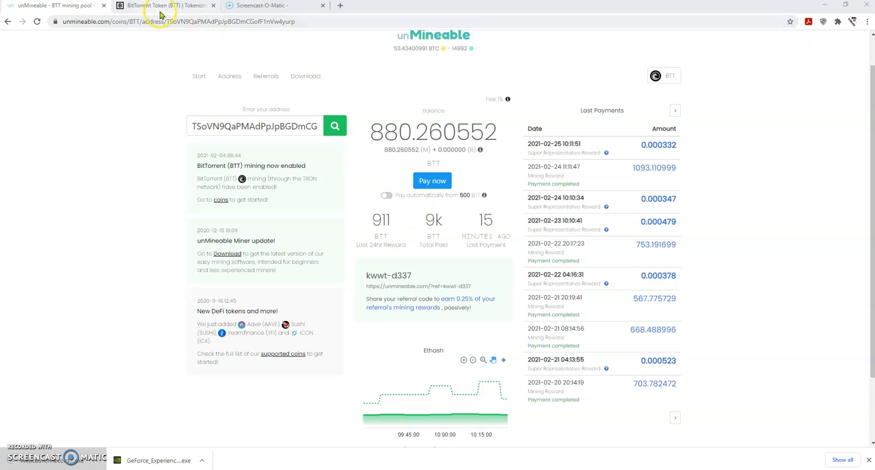
{"action": "mouse_move", "coordinate": [164, 6]}
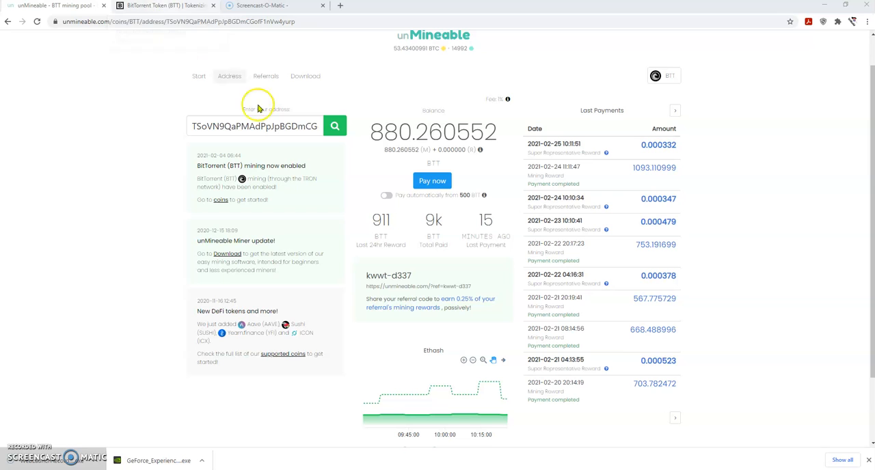
{"action": "mouse_move", "coordinate": [328, 100]}
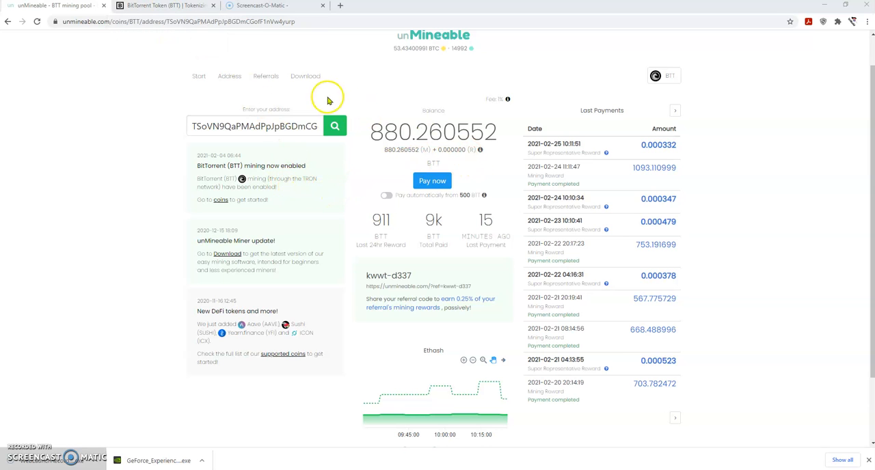
Step: Scroll through the unMineable coins grid listing Aave, BitTorrent, ICON and Bitcoin
{"action": "scroll", "scroll_direction": "down", "scroll_amount": 3}
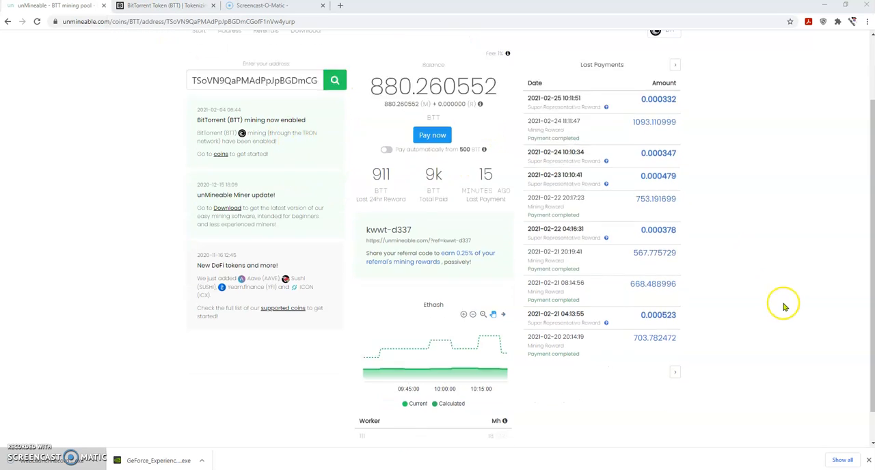
{"action": "scroll", "scroll_direction": "up", "scroll_amount": 3}
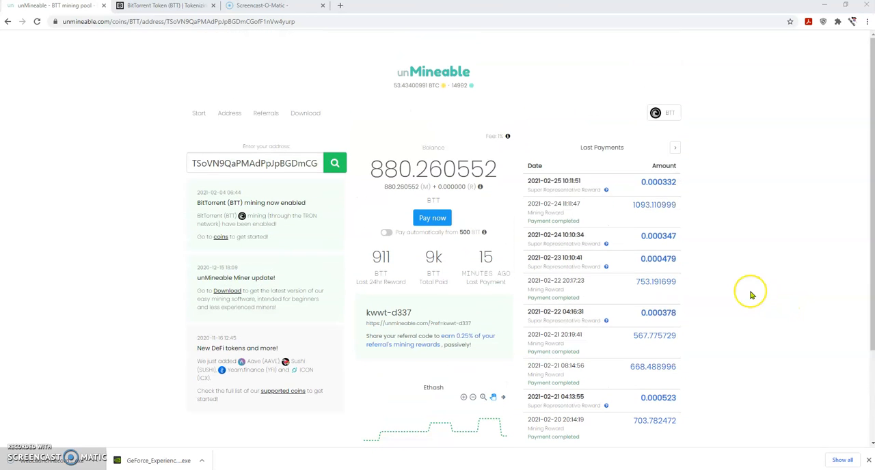
{"action": "mouse_move", "coordinate": [469, 255]}
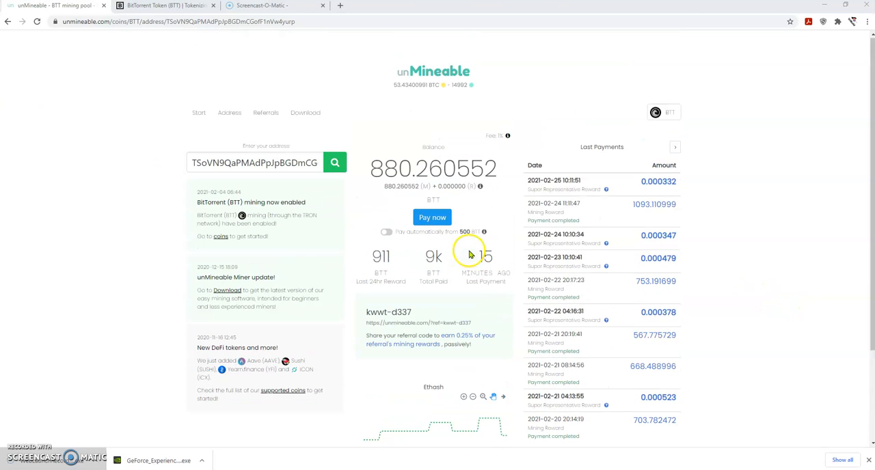
{"action": "mouse_move", "coordinate": [271, 142]}
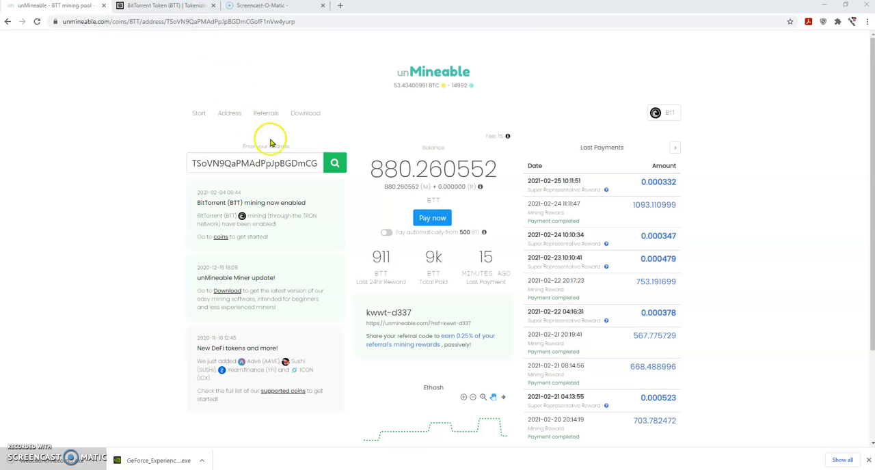
{"action": "mouse_move", "coordinate": [305, 68]}
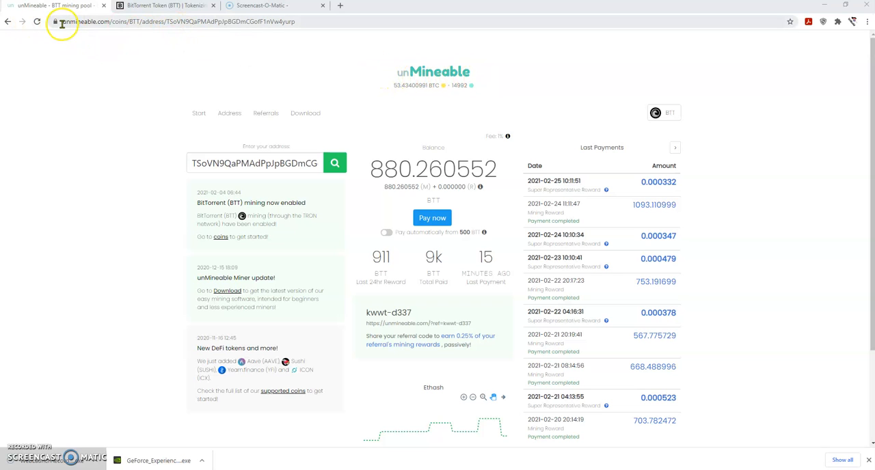
{"action": "mouse_move", "coordinate": [317, 321]}
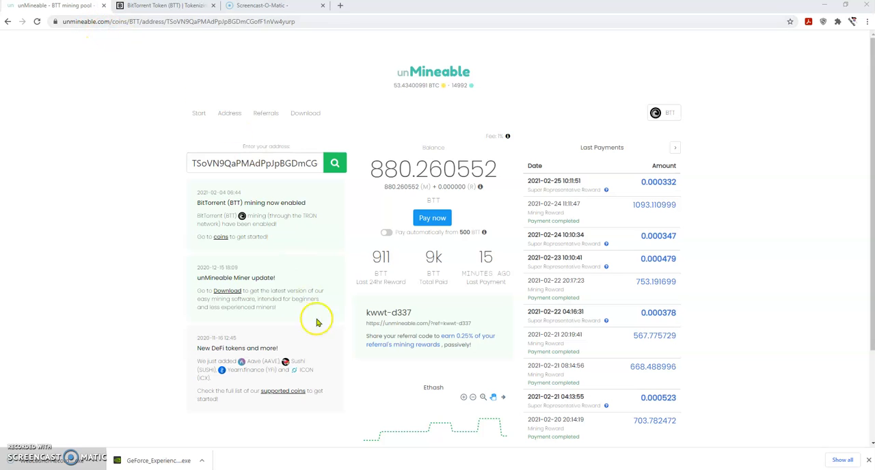
{"action": "mouse_move", "coordinate": [183, 74]}
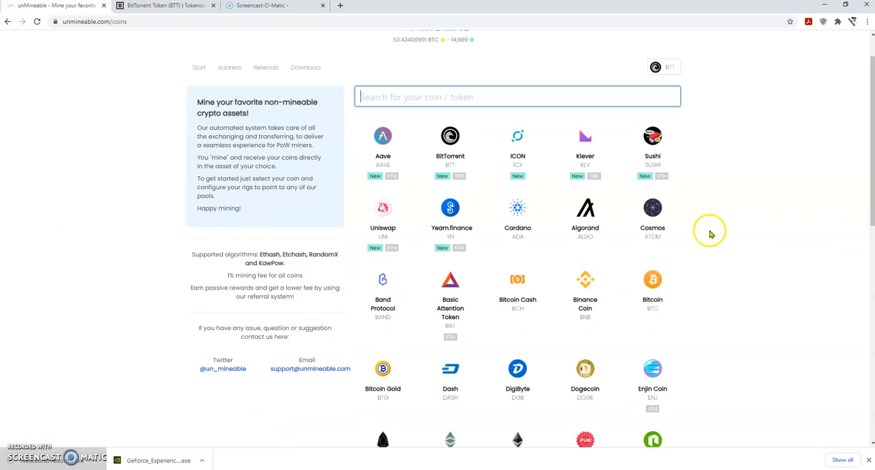
{"action": "mouse_move", "coordinate": [383, 164]}
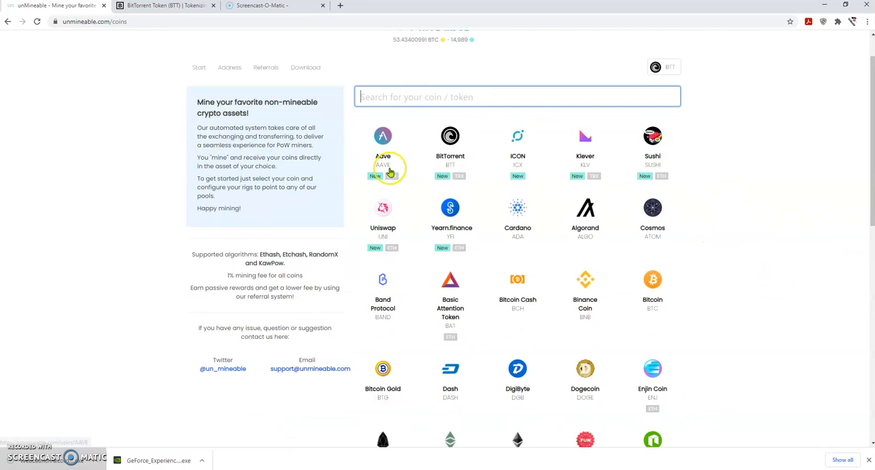
{"action": "scroll", "scroll_direction": "down", "scroll_amount": 3}
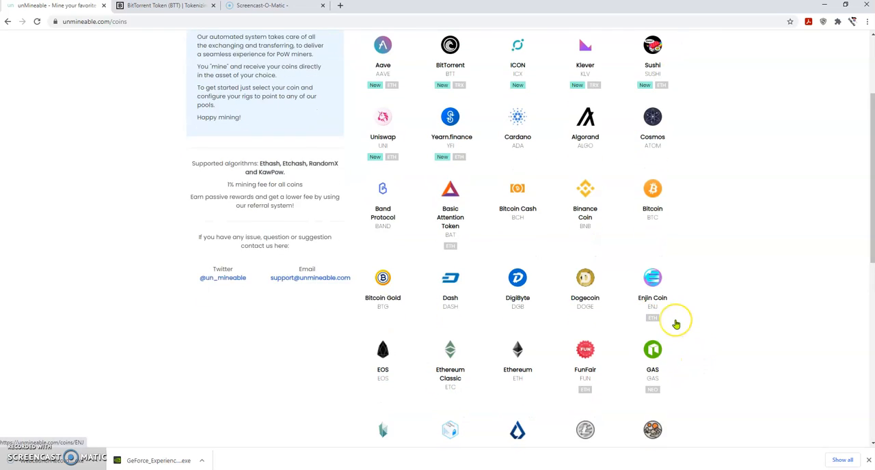
{"action": "scroll", "scroll_direction": "up", "scroll_amount": 3}
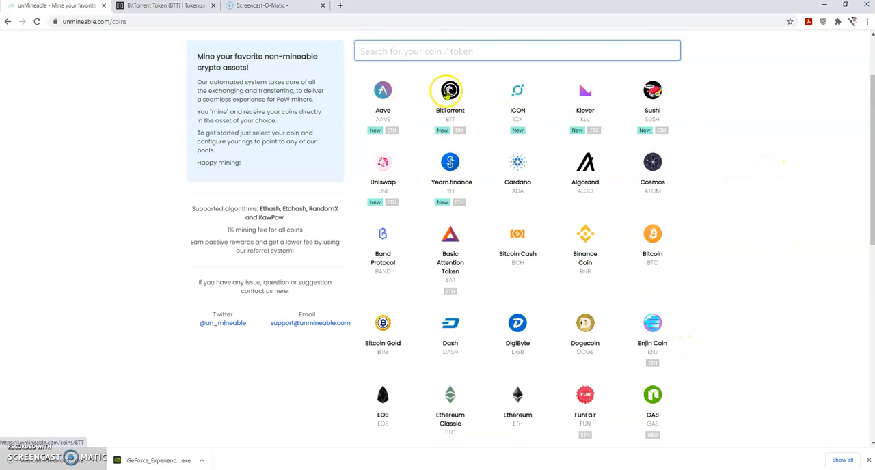
{"action": "mouse_move", "coordinate": [144, 12]}
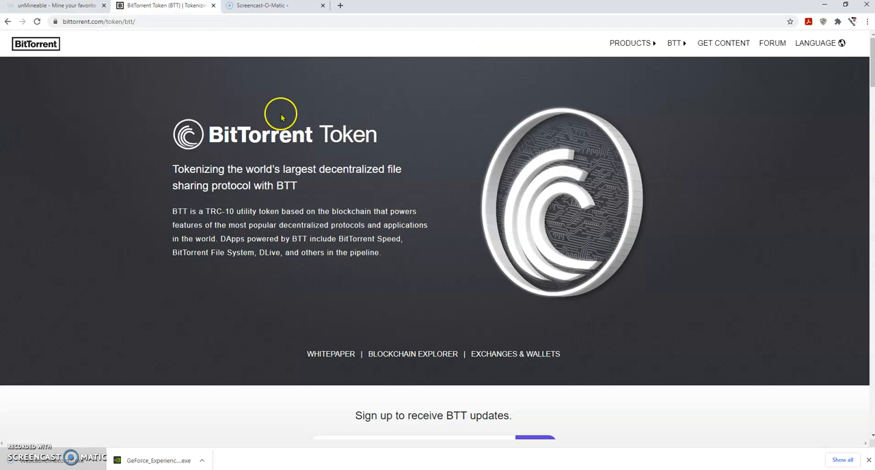
{"action": "mouse_move", "coordinate": [146, 128]}
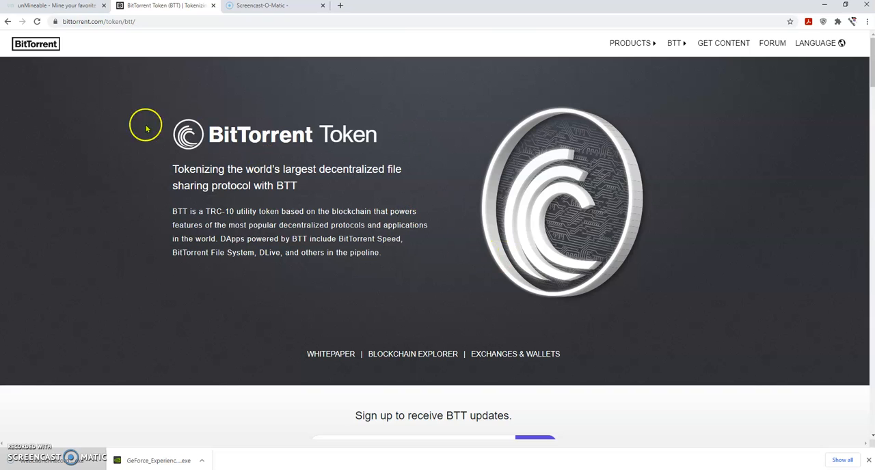
{"action": "mouse_move", "coordinate": [507, 211]}
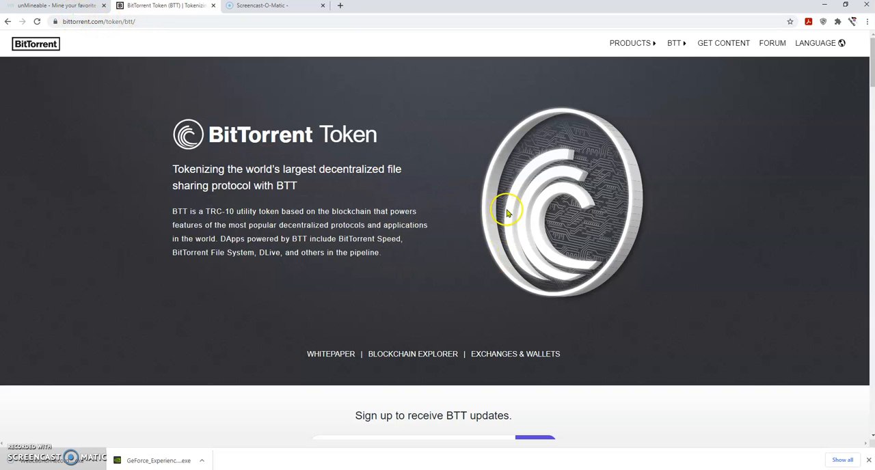
{"action": "mouse_move", "coordinate": [467, 282]}
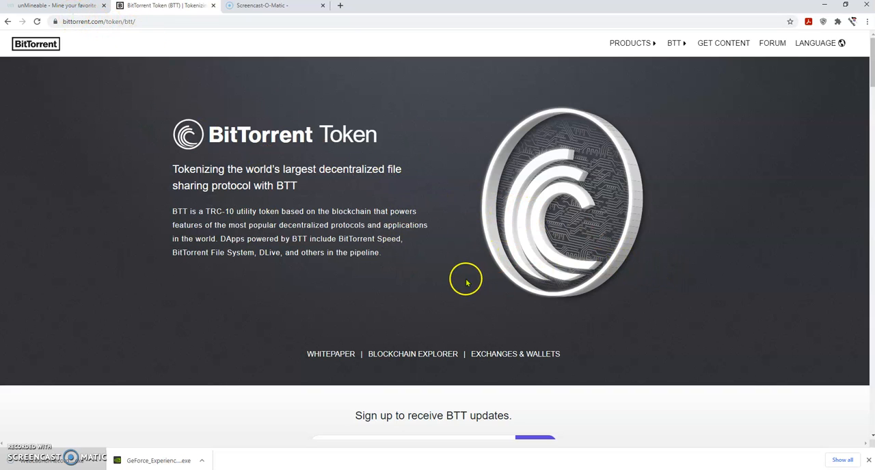
{"action": "mouse_move", "coordinate": [443, 269]}
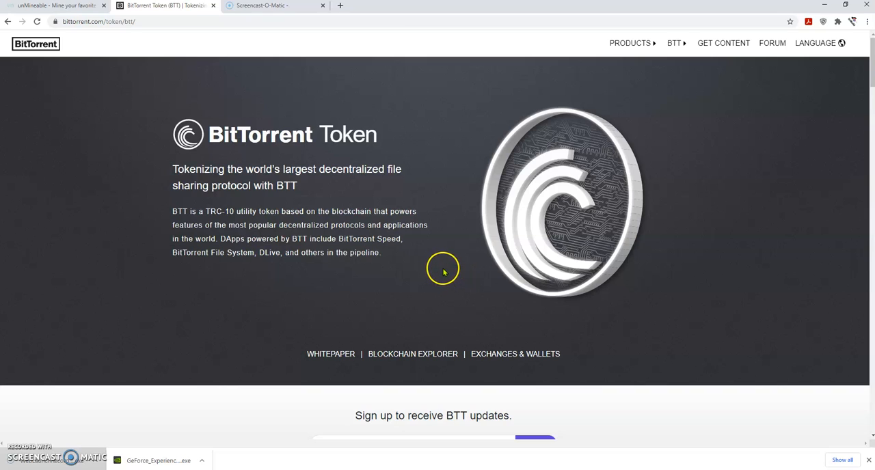
{"action": "mouse_move", "coordinate": [449, 274]}
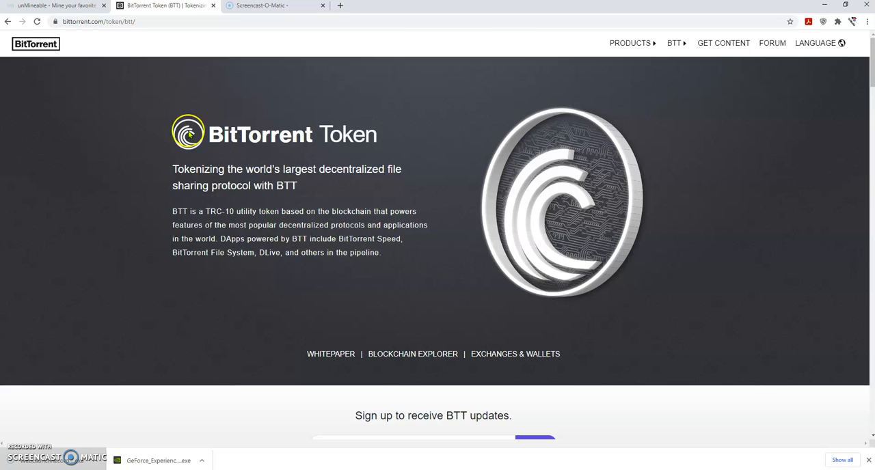
{"action": "mouse_move", "coordinate": [315, 172]}
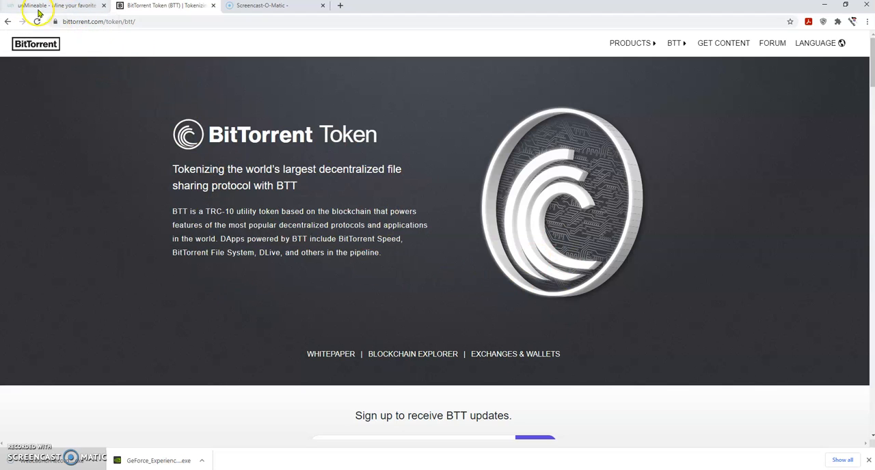
Step: Return to the unMineable coins page, scroll to the top and pick BitTorrent BTT
{"action": "left_click", "coordinate": [55, 5]}
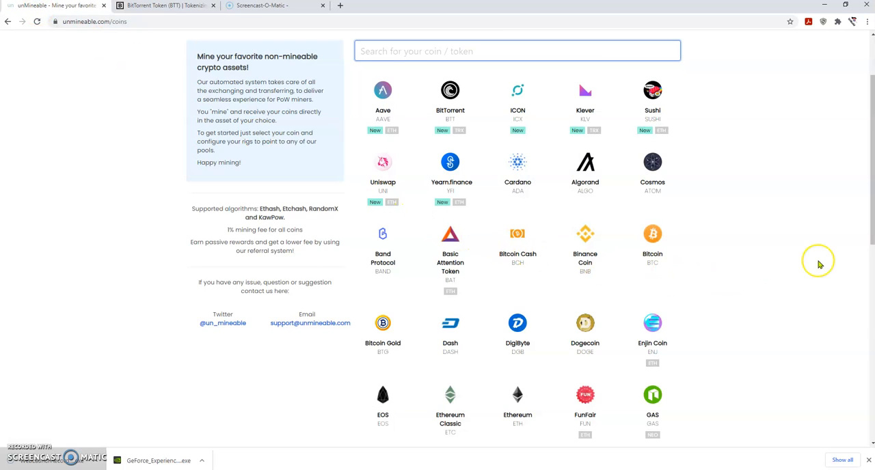
{"action": "mouse_move", "coordinate": [819, 265]}
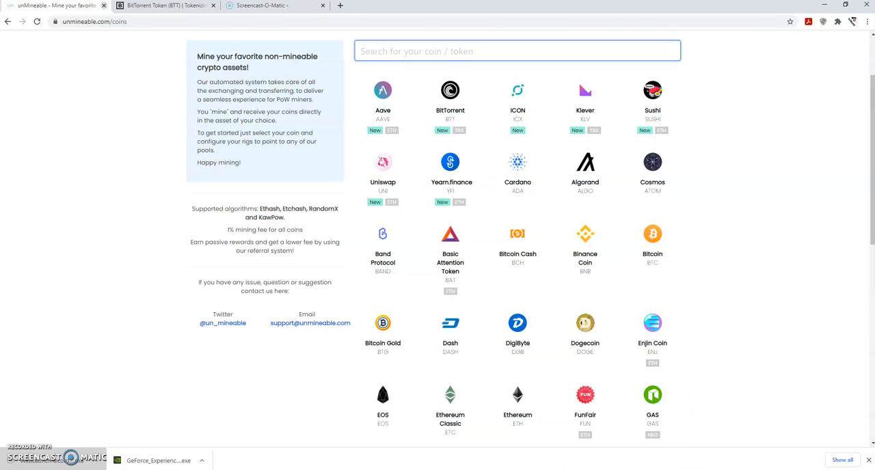
{"action": "scroll", "scroll_direction": "up", "scroll_amount": 3}
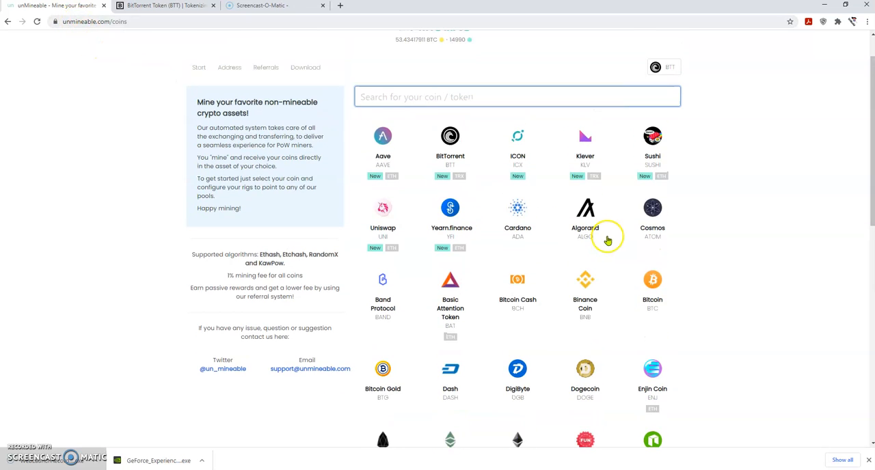
{"action": "left_click", "coordinate": [450, 136]}
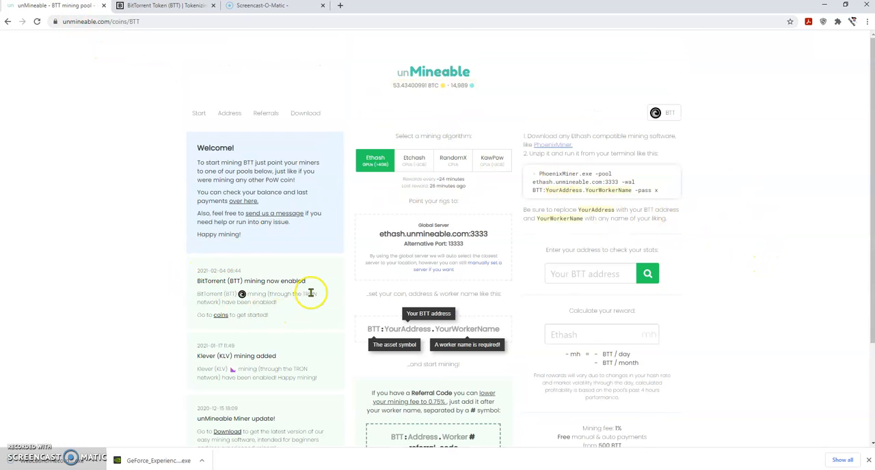
{"action": "mouse_move", "coordinate": [346, 308]}
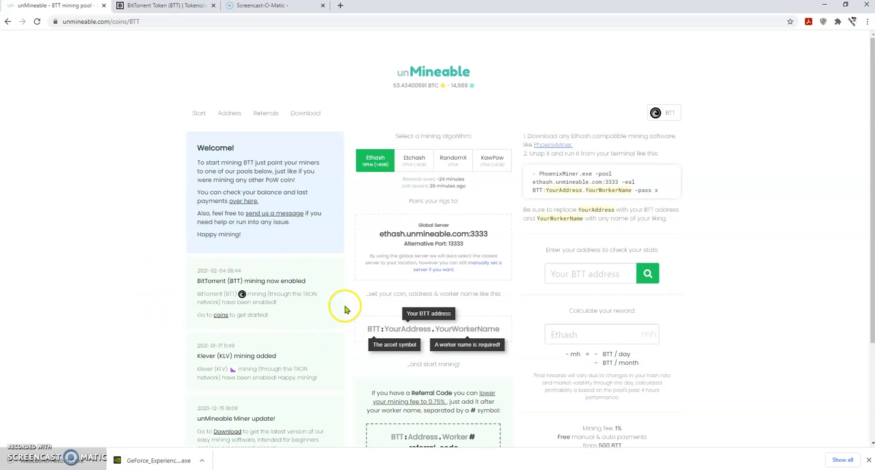
{"action": "mouse_move", "coordinate": [280, 282]}
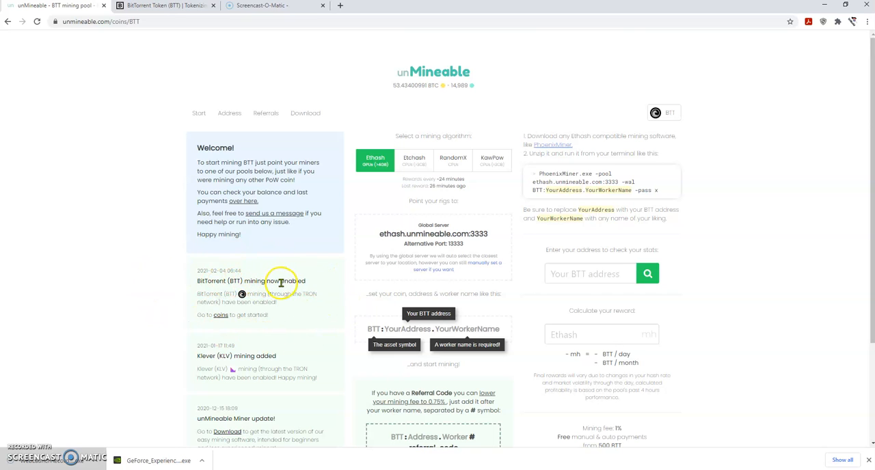
{"action": "mouse_move", "coordinate": [313, 306]}
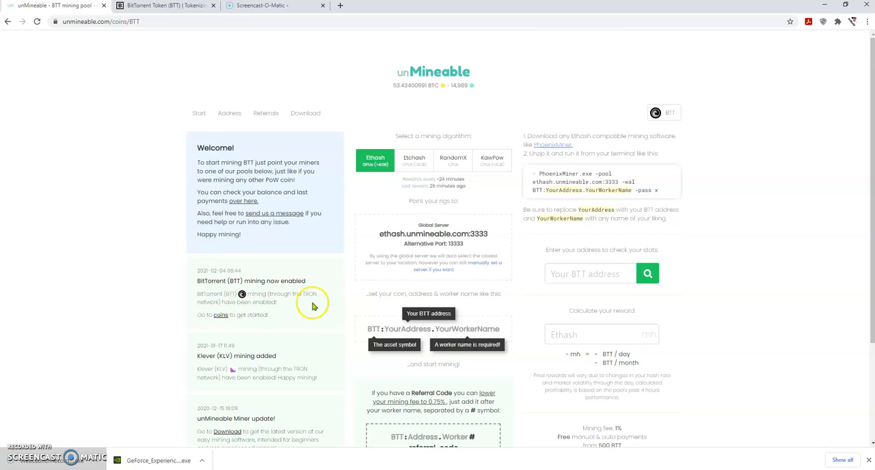
{"action": "mouse_move", "coordinate": [212, 296]}
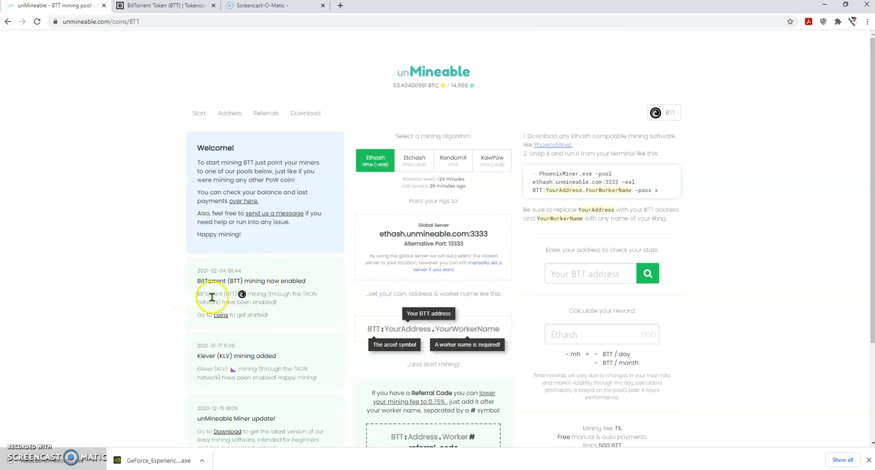
{"action": "mouse_move", "coordinate": [781, 300]}
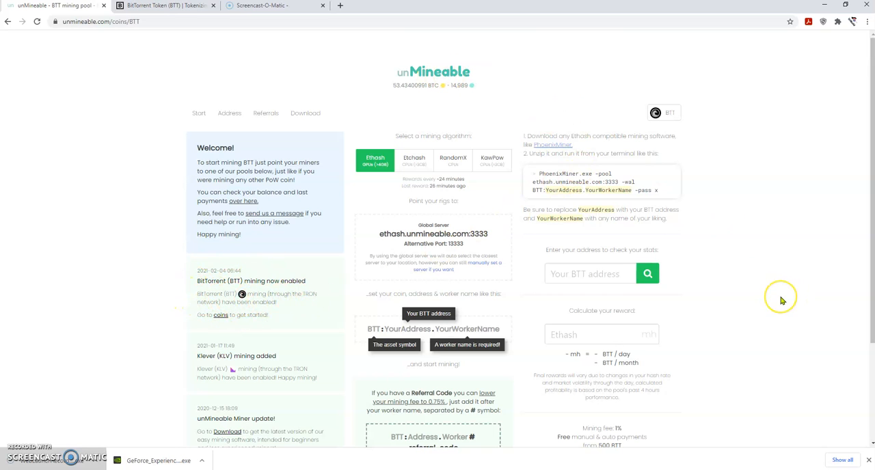
{"action": "mouse_move", "coordinate": [258, 338]}
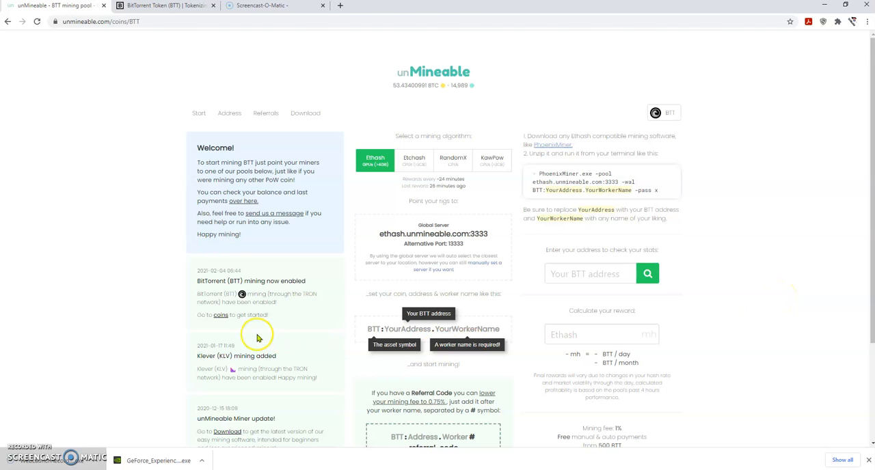
{"action": "scroll", "scroll_direction": "down", "scroll_amount": 3}
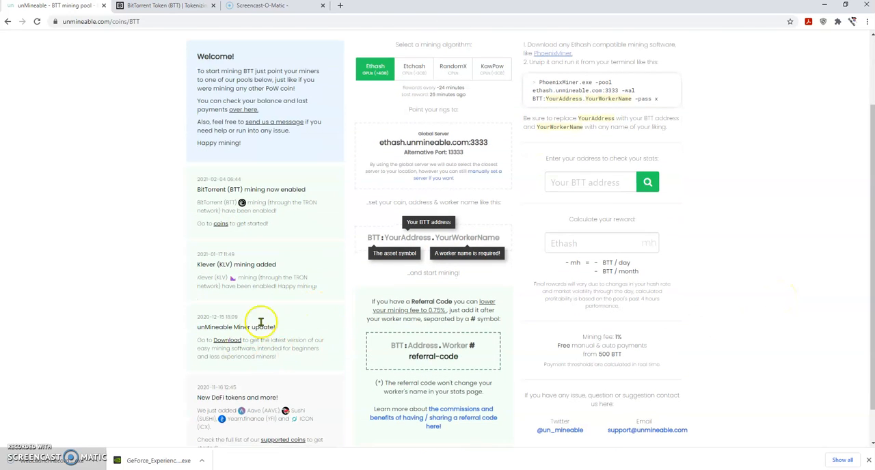
{"action": "mouse_move", "coordinate": [226, 340]}
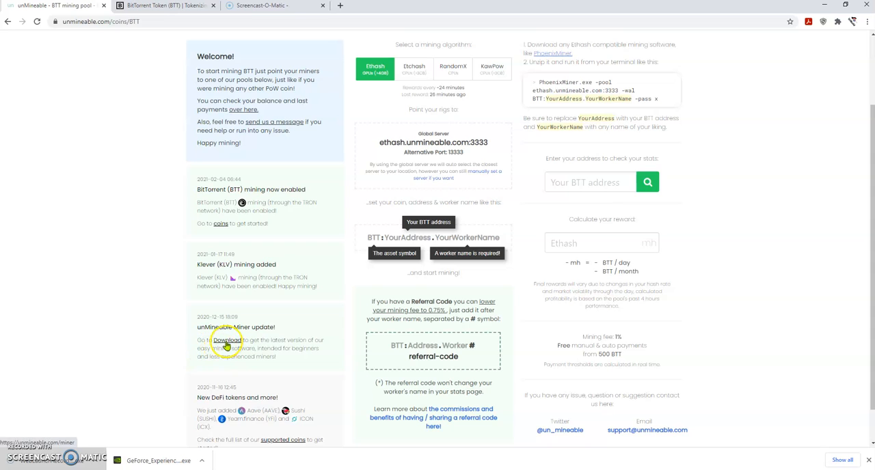
Step: Open the miner download page and scroll through its packed and unpacked Windows 64-bit versions
{"action": "left_click", "coordinate": [226, 340]}
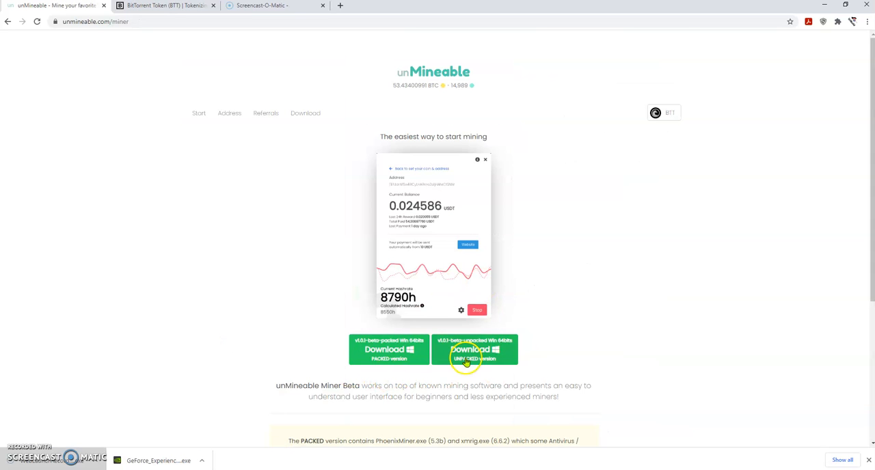
{"action": "mouse_move", "coordinate": [372, 362]}
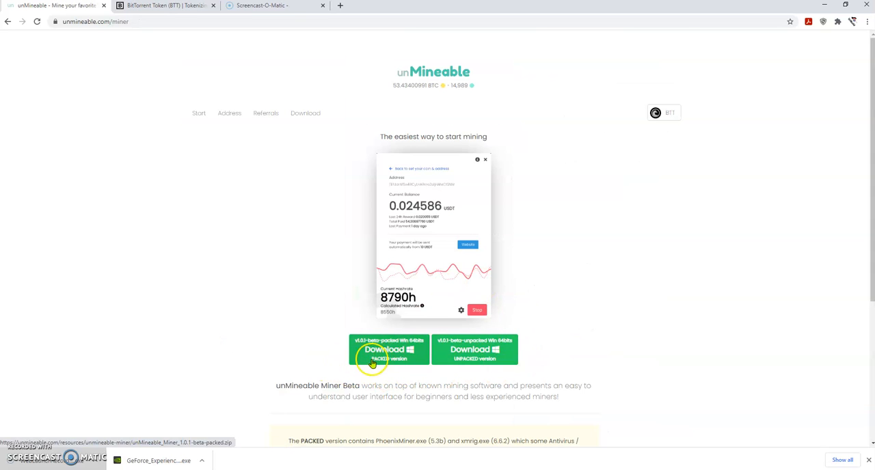
{"action": "mouse_move", "coordinate": [481, 368]}
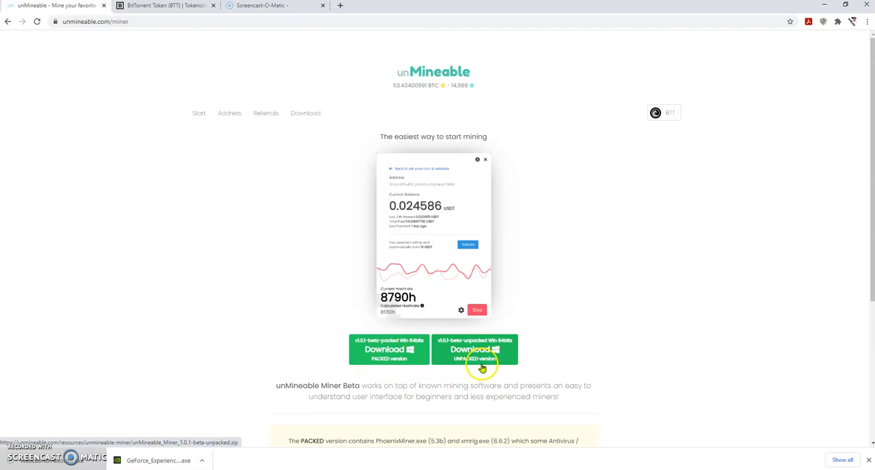
{"action": "mouse_move", "coordinate": [516, 364]}
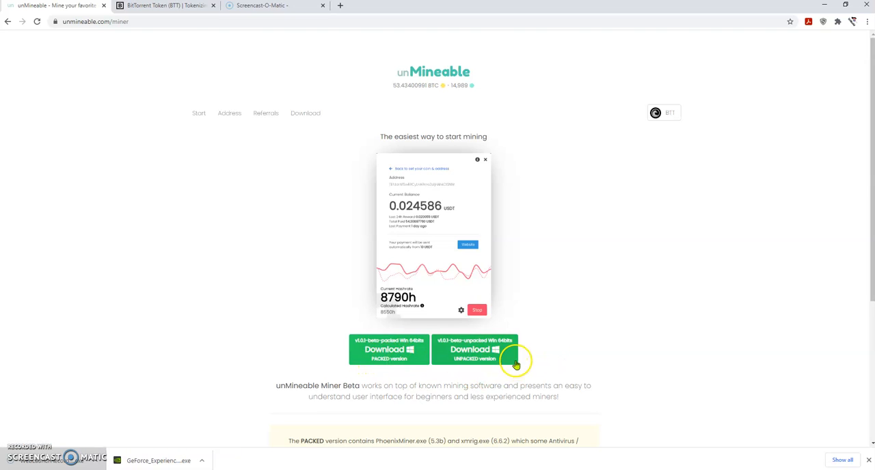
{"action": "mouse_move", "coordinate": [441, 367]}
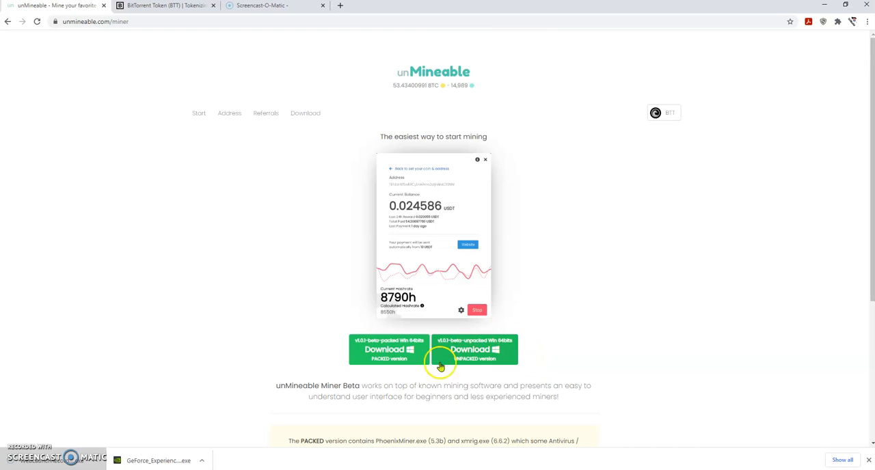
{"action": "scroll", "scroll_direction": "down", "scroll_amount": 3}
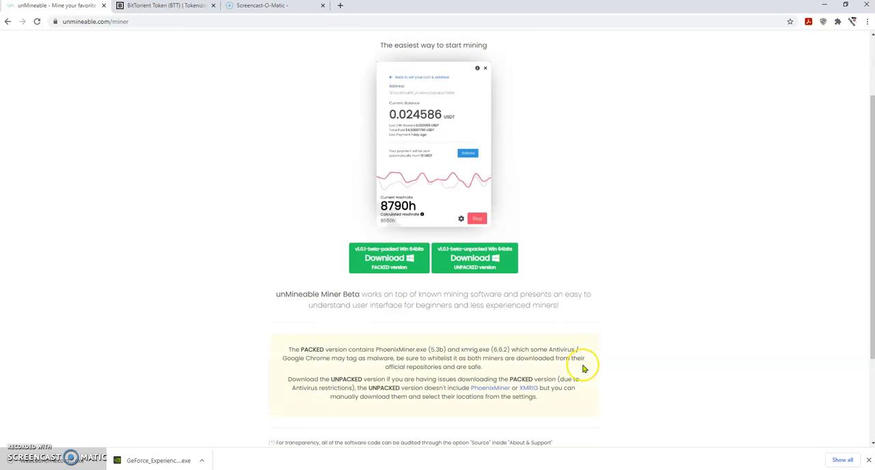
{"action": "mouse_move", "coordinate": [666, 360]}
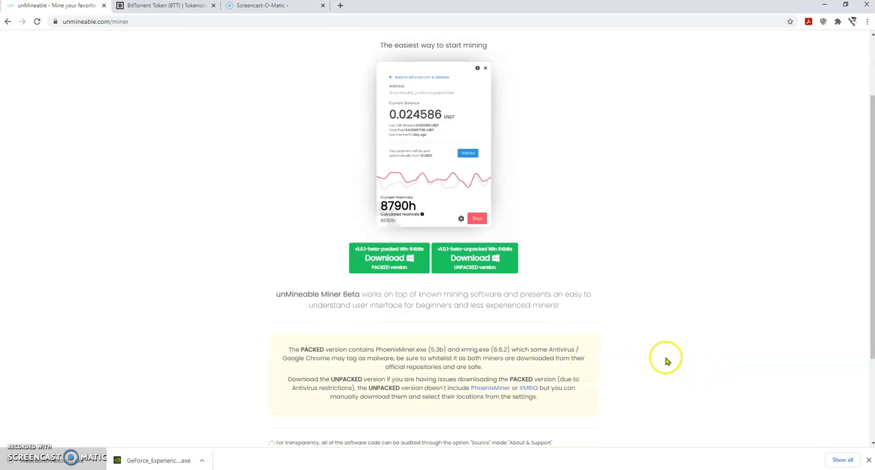
{"action": "scroll", "scroll_direction": "down", "scroll_amount": 3}
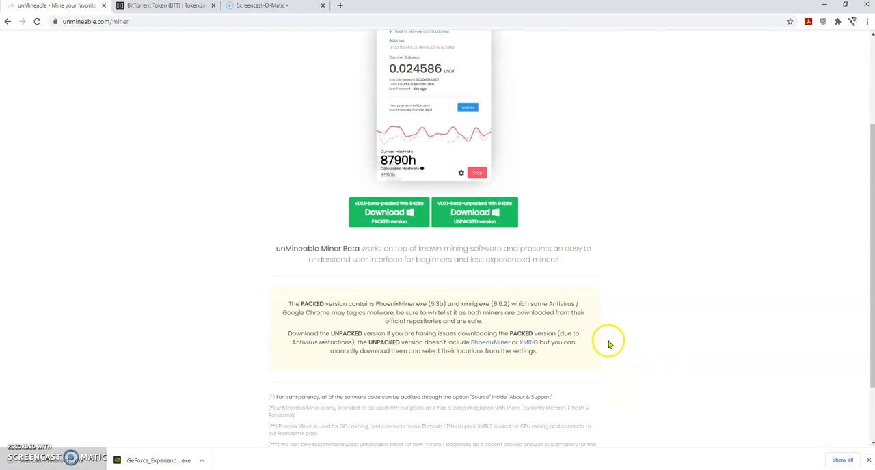
{"action": "mouse_move", "coordinate": [357, 203]}
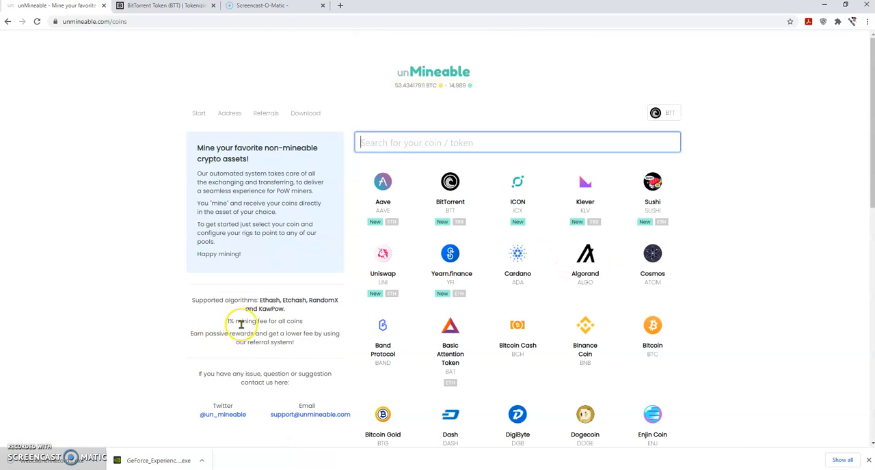
{"action": "mouse_move", "coordinate": [494, 294]}
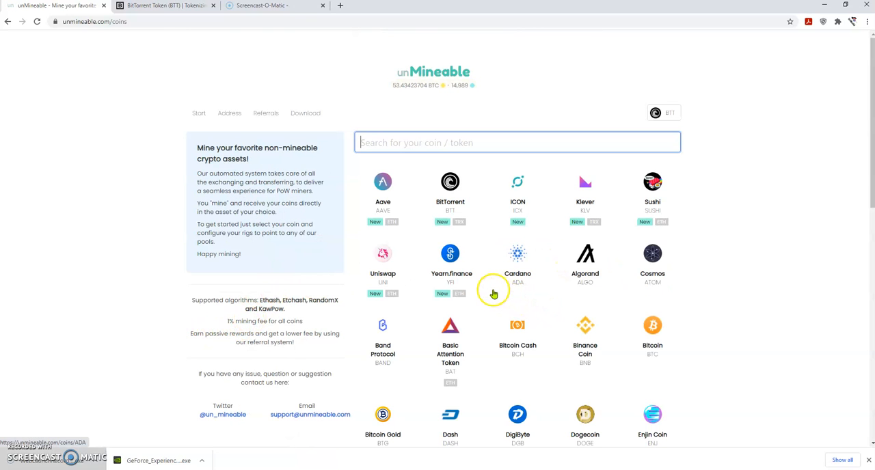
{"action": "mouse_move", "coordinate": [211, 203]}
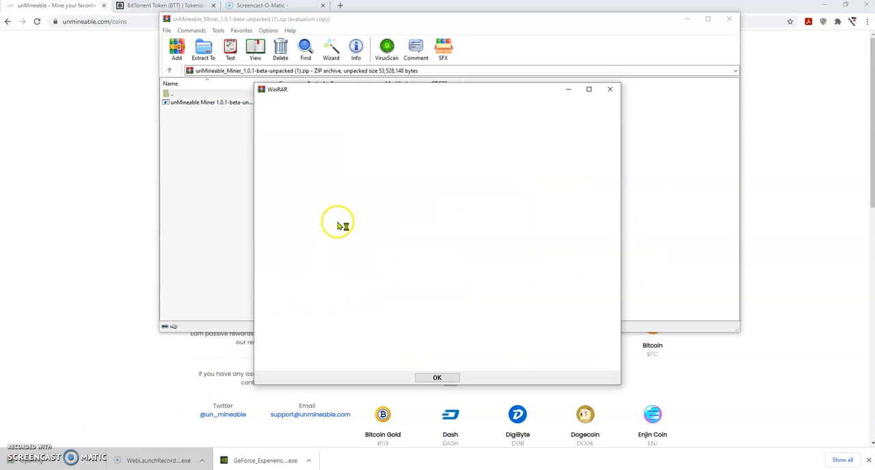
Step: Extract the unpacked unMineable Miner 1.0.1 beta archive into Downloads with WinRAR
{"action": "left_click", "coordinate": [437, 378]}
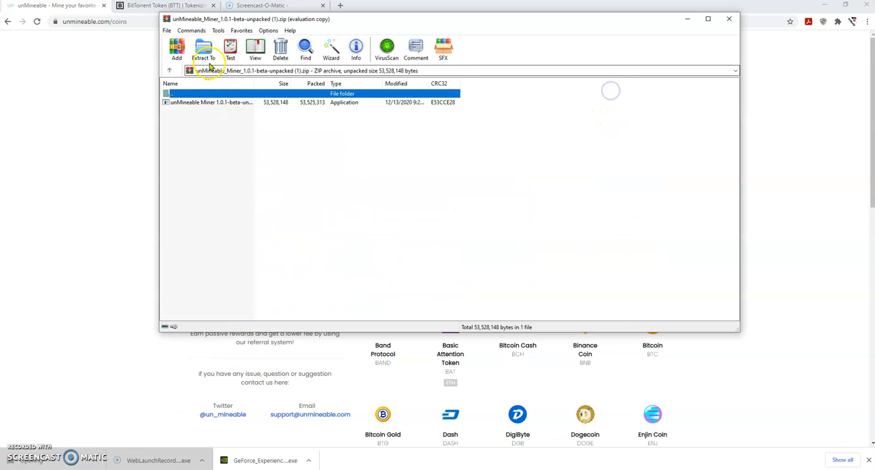
{"action": "left_click", "coordinate": [203, 49]}
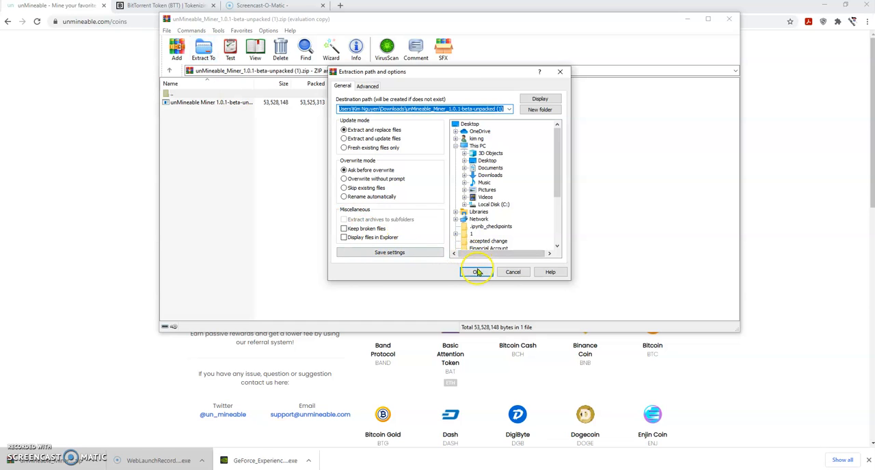
{"action": "left_click", "coordinate": [477, 272]}
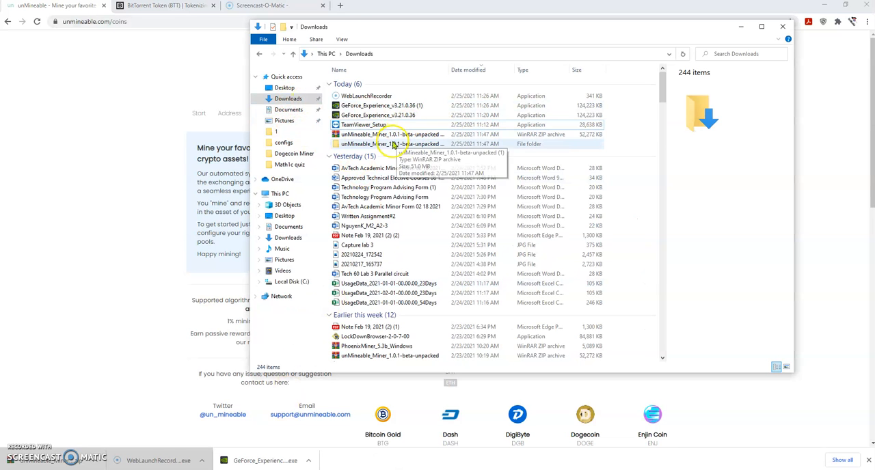
{"action": "mouse_move", "coordinate": [369, 144]}
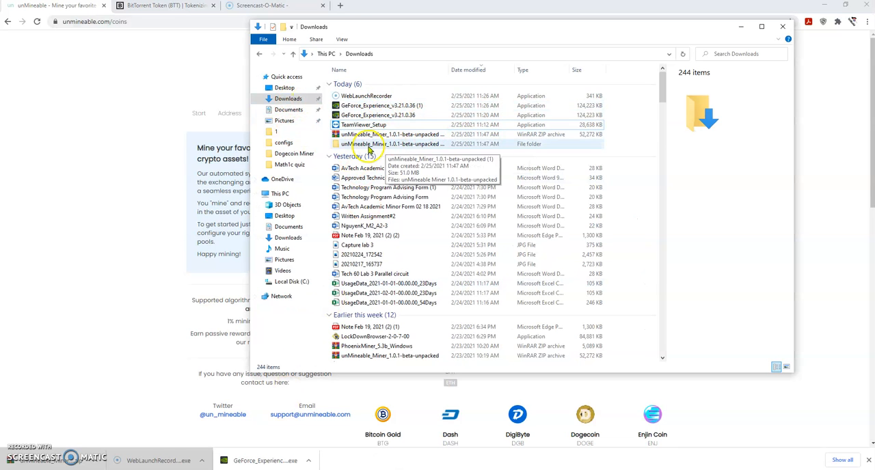
Step: Open the unMineable_Miner_1.0.1-beta-unpacked (1) folder and launch the unMineable Miner application
{"action": "double_click", "coordinate": [367, 143]}
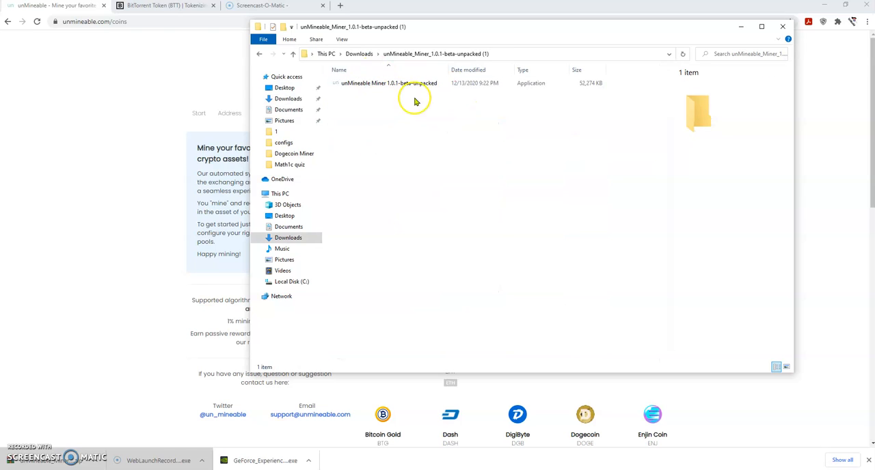
{"action": "left_click", "coordinate": [410, 83]}
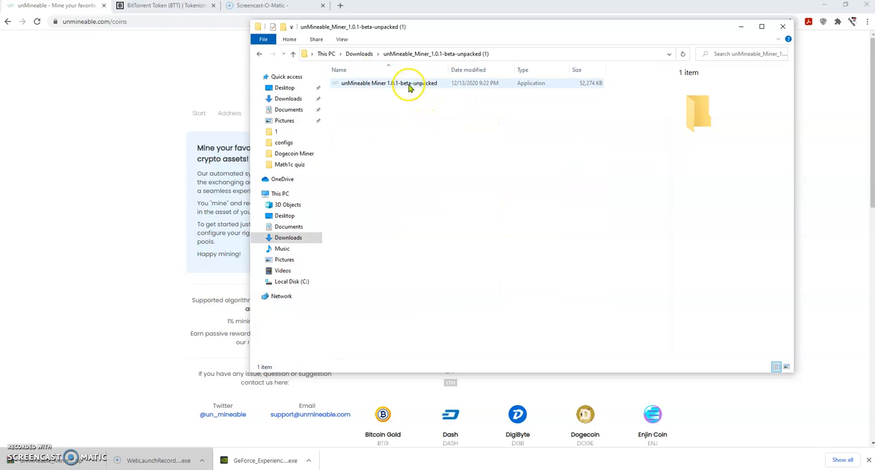
{"action": "left_click", "coordinate": [388, 83]}
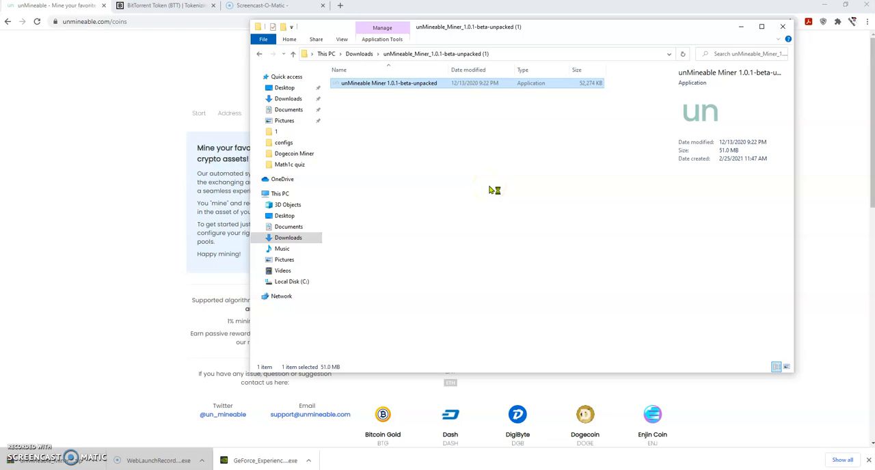
{"action": "double_click", "coordinate": [387, 83]}
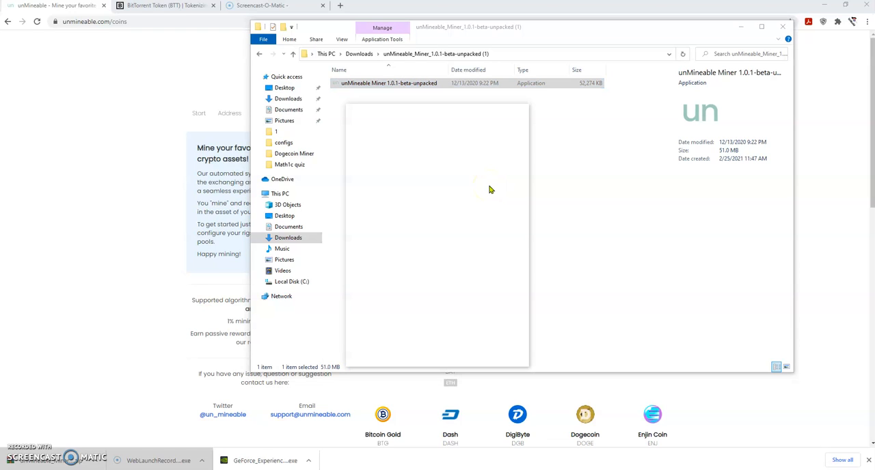
{"action": "double_click", "coordinate": [388, 83]}
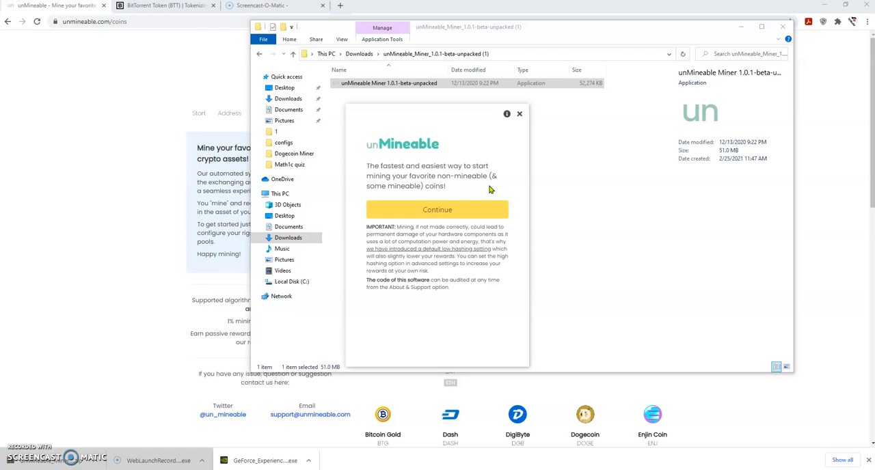
{"action": "mouse_move", "coordinate": [545, 228]}
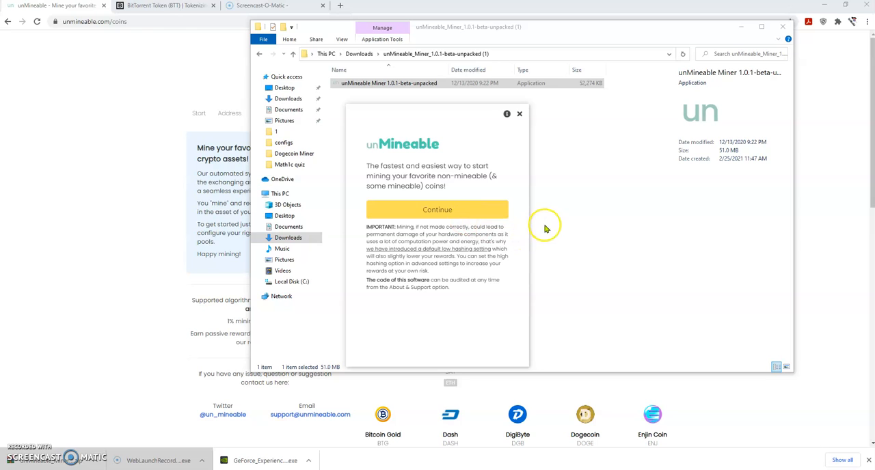
Step: Continue past the welcome screen and proceed with Graphics Card (GPU) as mining hardware
{"action": "left_click", "coordinate": [437, 209]}
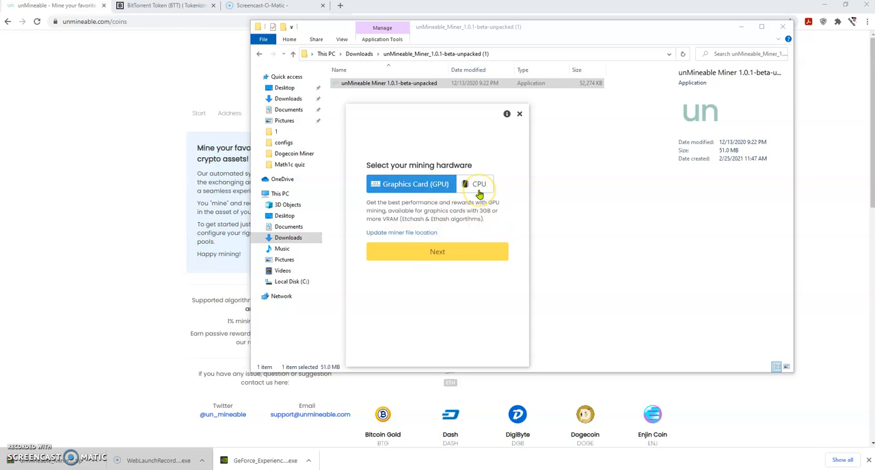
{"action": "mouse_move", "coordinate": [474, 232]}
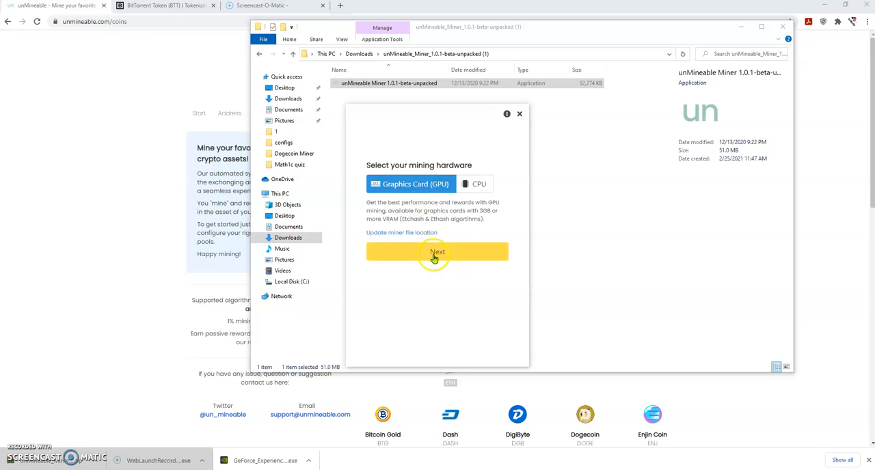
{"action": "left_click", "coordinate": [436, 251]}
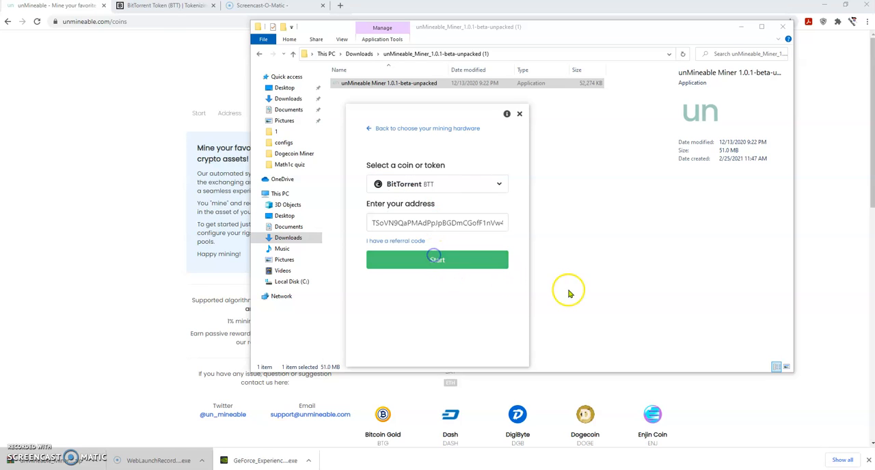
Step: Choose BitTorrent BTT as the coin and start mining to the entered wallet address
{"action": "left_click", "coordinate": [436, 184]}
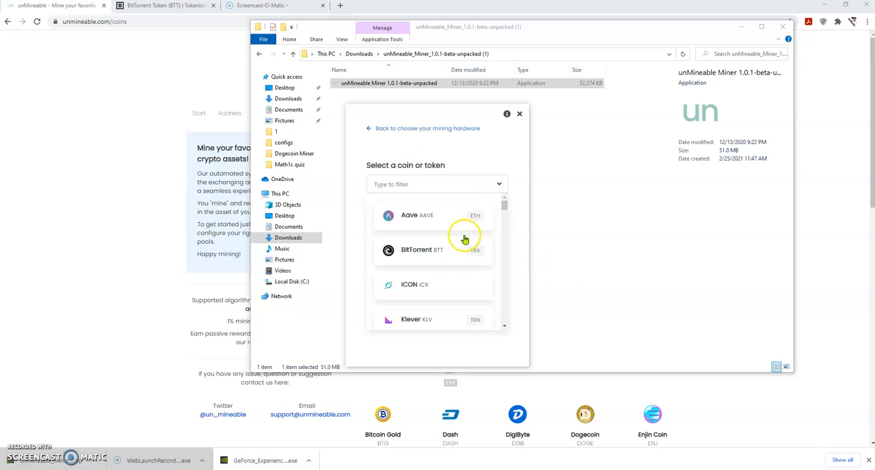
{"action": "scroll", "scroll_direction": "down", "scroll_amount": 3}
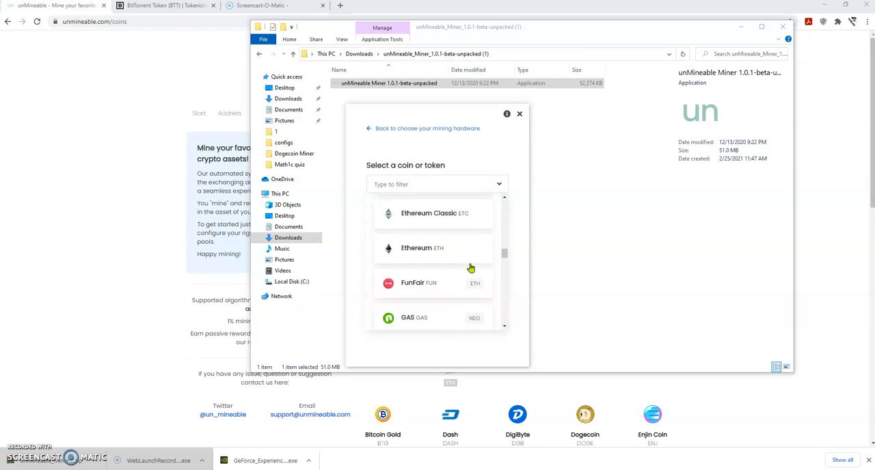
{"action": "scroll", "scroll_direction": "down", "scroll_amount": 3}
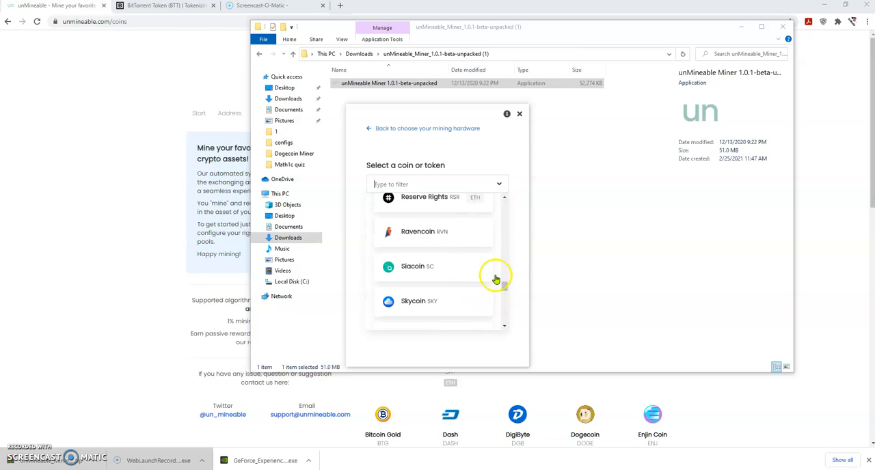
{"action": "scroll", "scroll_direction": "up", "scroll_amount": 3}
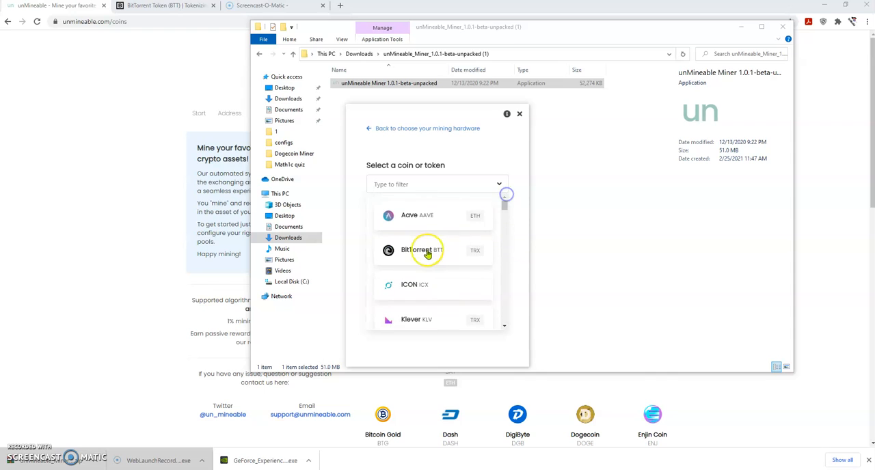
{"action": "left_click", "coordinate": [417, 251]}
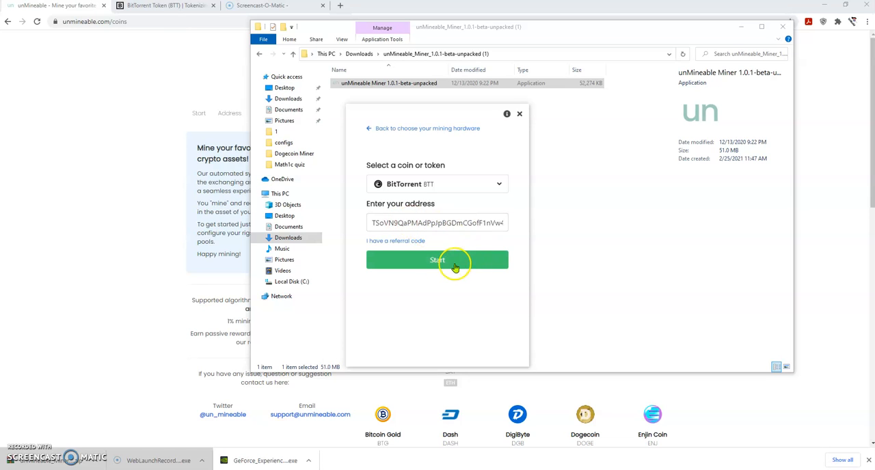
{"action": "left_click", "coordinate": [438, 259]}
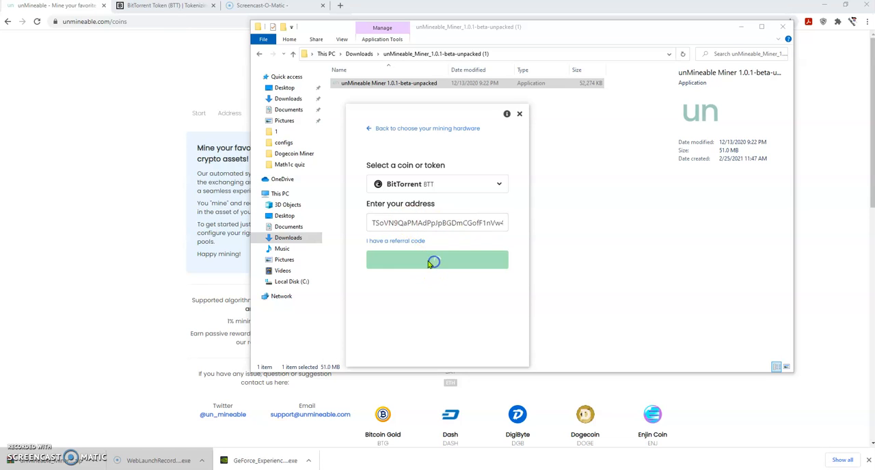
{"action": "left_click", "coordinate": [437, 260]}
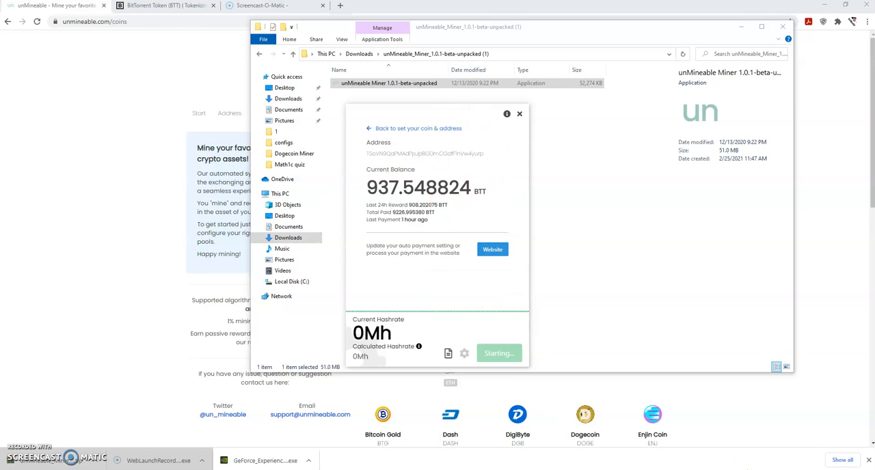
Step: Stop and close the duplicate miner window, leaving the other mining BTT at 14.44Mh
{"action": "left_click", "coordinate": [498, 352]}
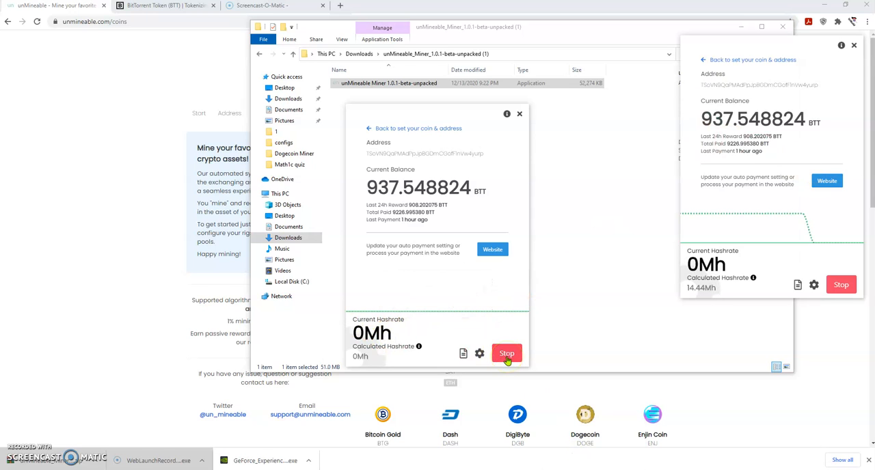
{"action": "left_click", "coordinate": [506, 353]}
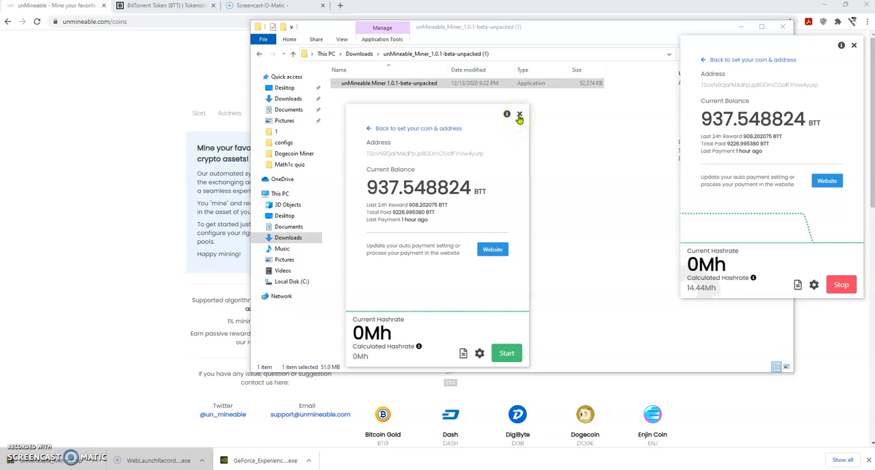
{"action": "left_click", "coordinate": [519, 114]}
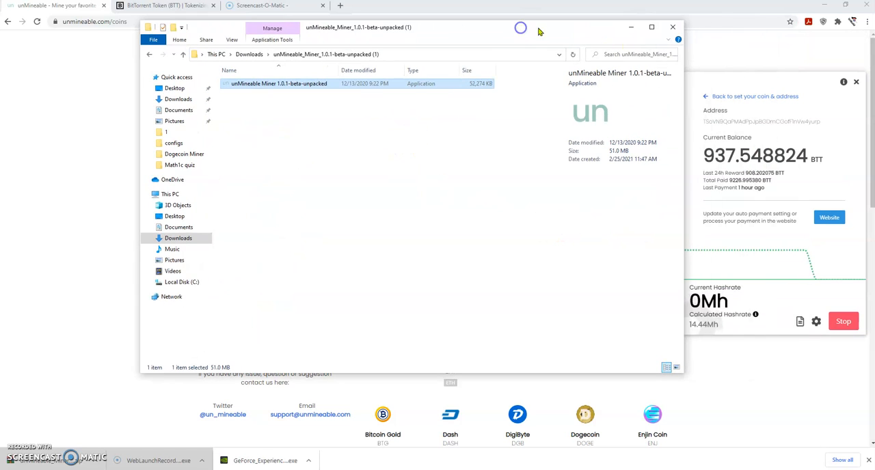
{"action": "mouse_move", "coordinate": [672, 27]}
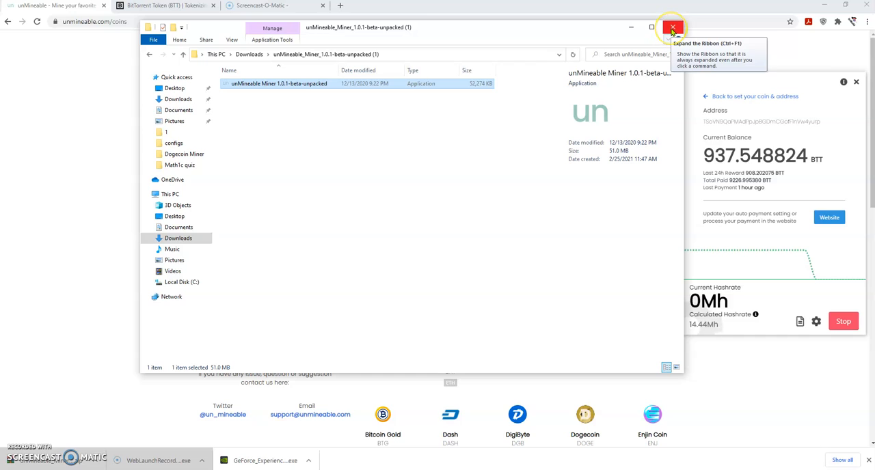
{"action": "mouse_move", "coordinate": [672, 27]}
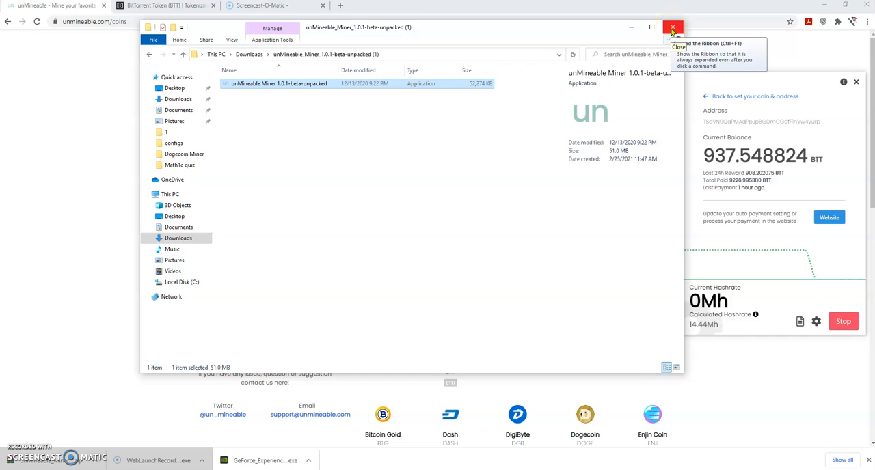